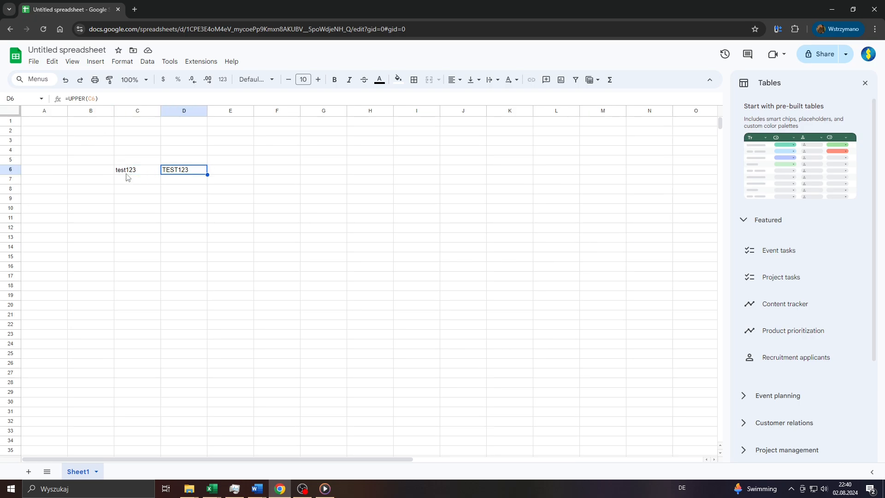
# Step: After reviewing C6, enter test123 in C8 and begin the =UPPER formula in D8
pyautogui.moveTo(90, 150); pyautogui.dragTo(184, 179)
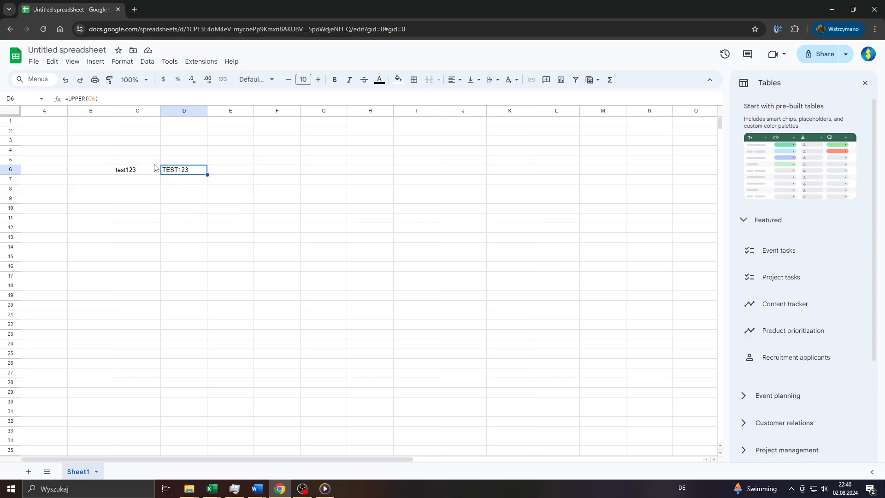
pyautogui.click(137, 170)
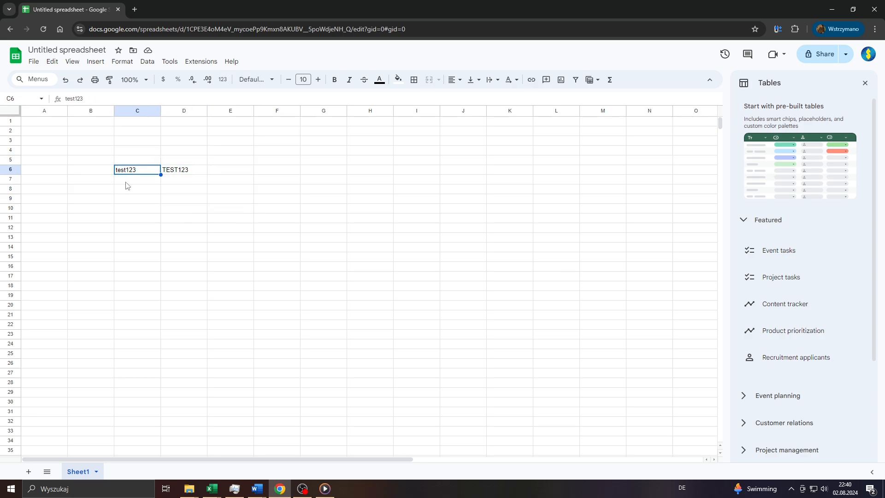
pyautogui.click(137, 189)
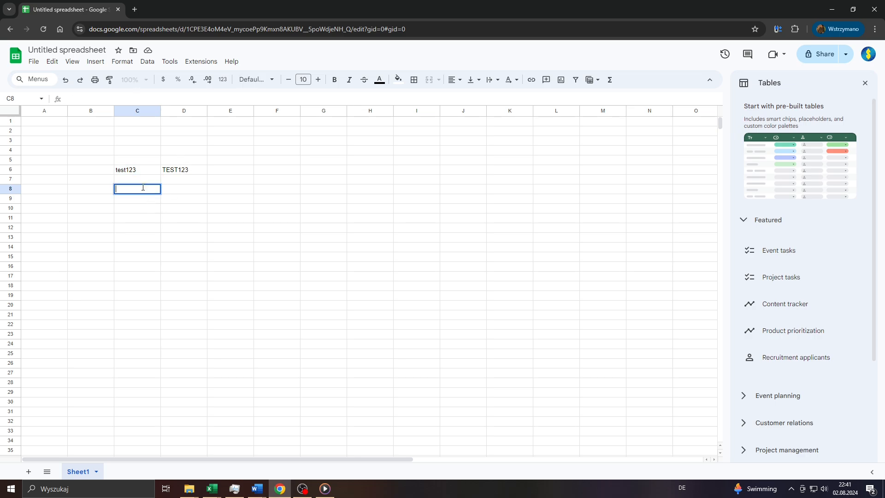
pyautogui.write('test123')
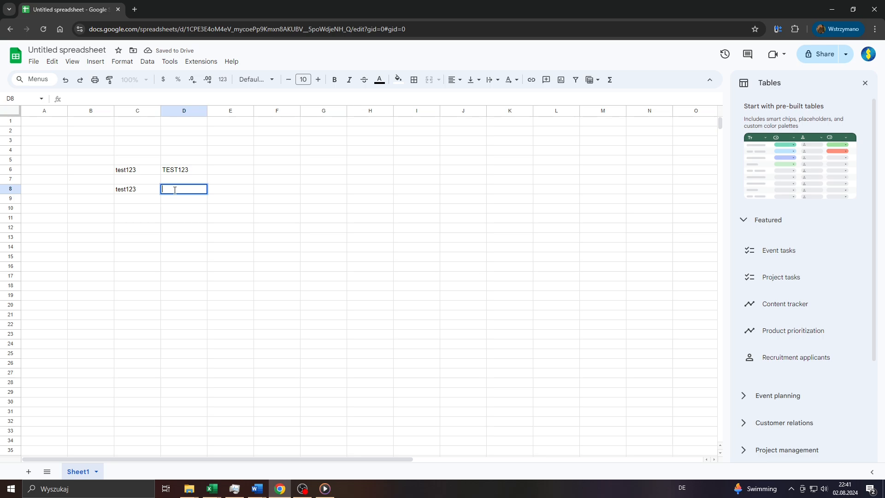
pyautogui.write('=UPPER')
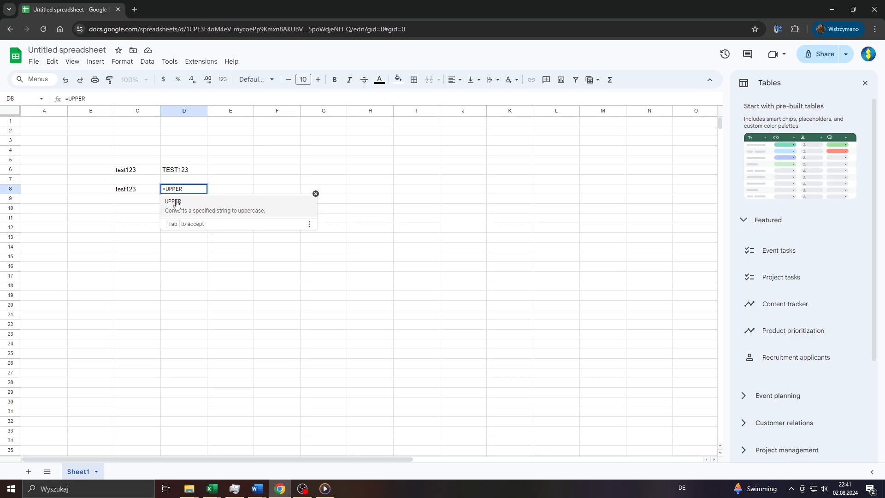
# Step: Finish =UPPER(C8) in D8 so it returns TEST123
pyautogui.write('(')
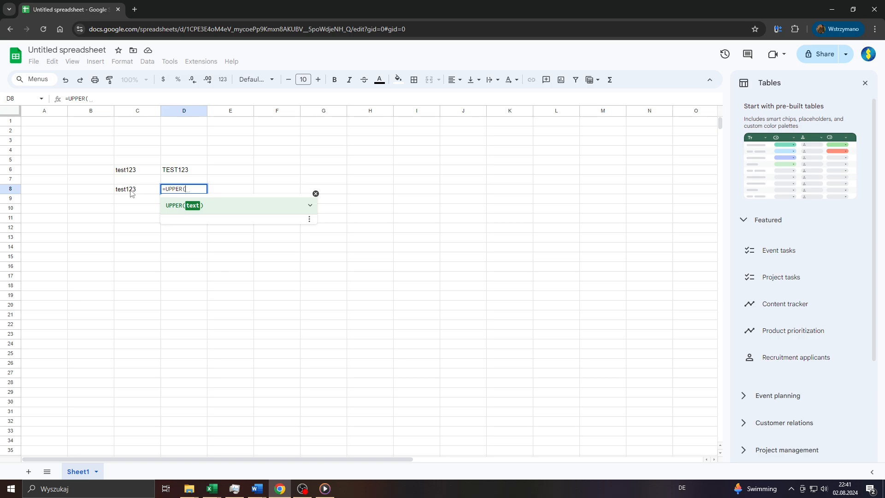
pyautogui.click(133, 188)
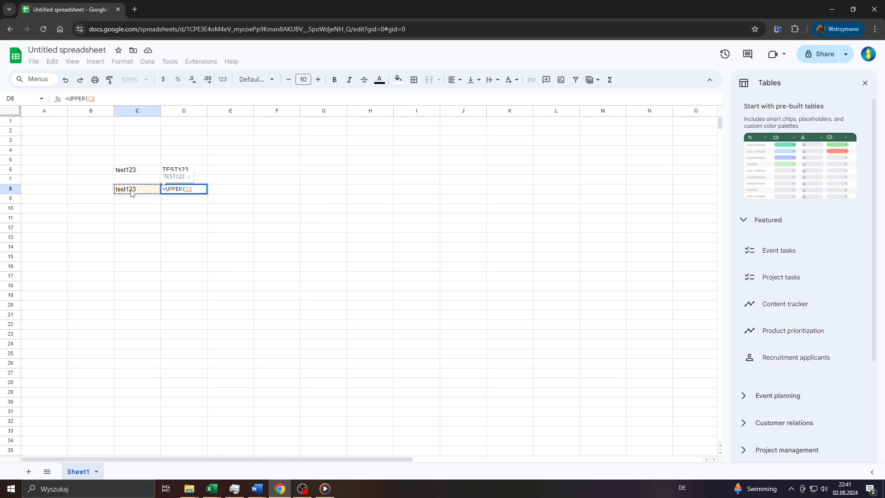
pyautogui.press('Enter')
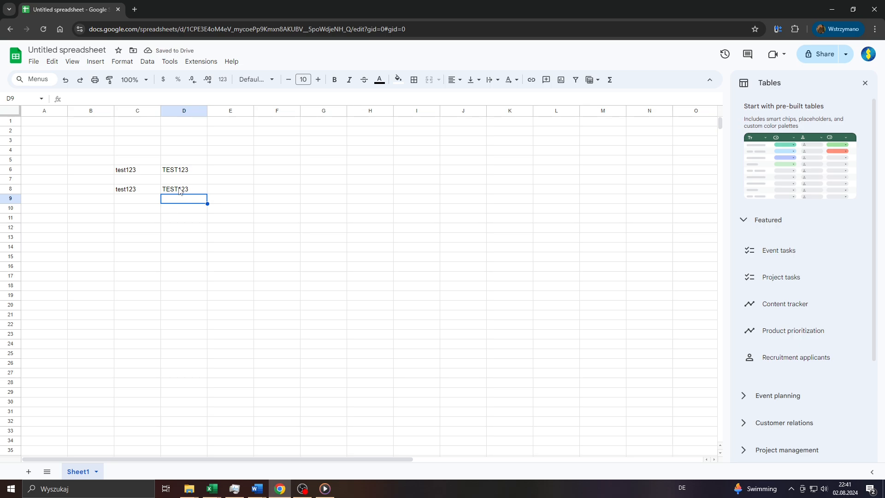
# Step: Check D8's formula, then enter a long random lowercase letter string into D9
pyautogui.click(184, 189)
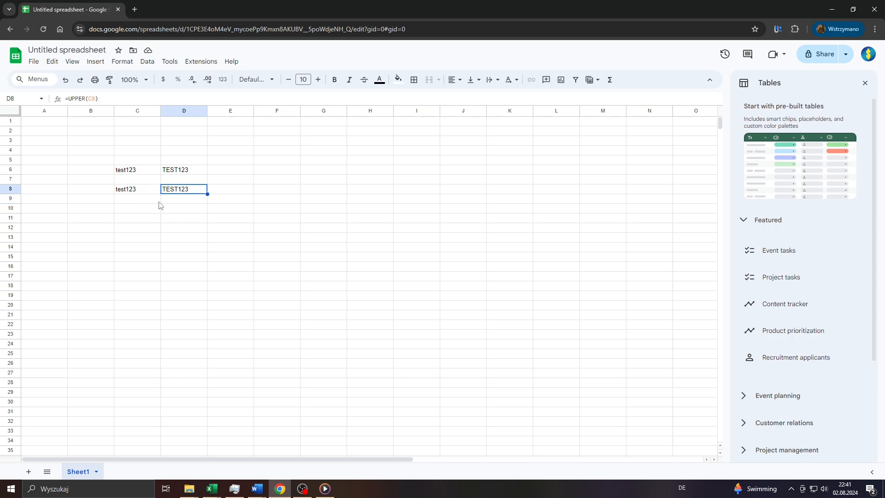
pyautogui.write('xy')
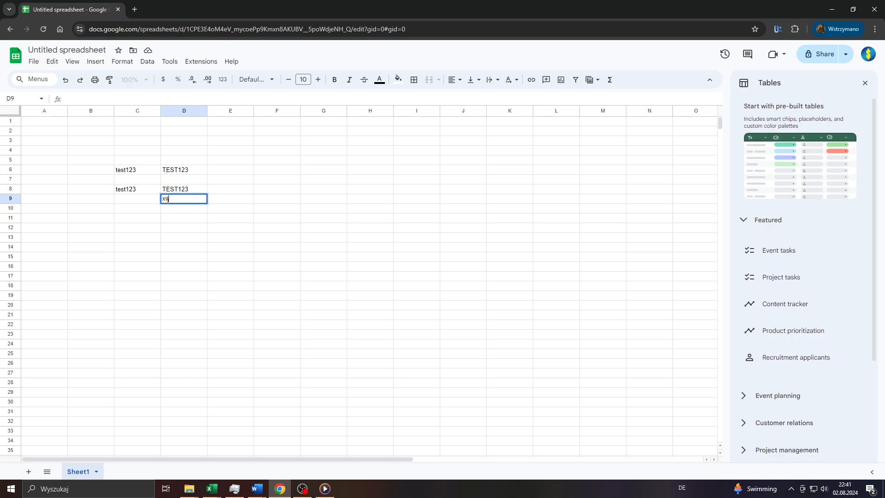
pyautogui.write('jdgdsgfdkjfchaflgheghuhdjsghskghöituvitu  jfhjghs gvwhghjg')
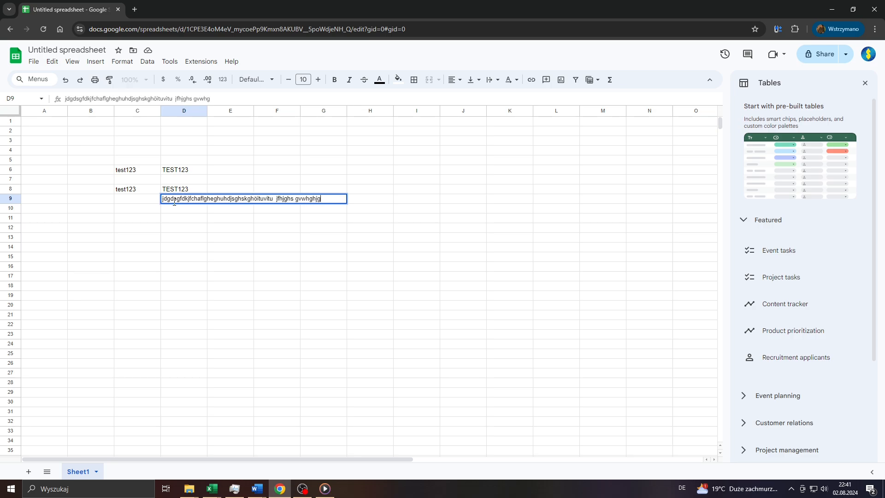
pyautogui.press('Enter')
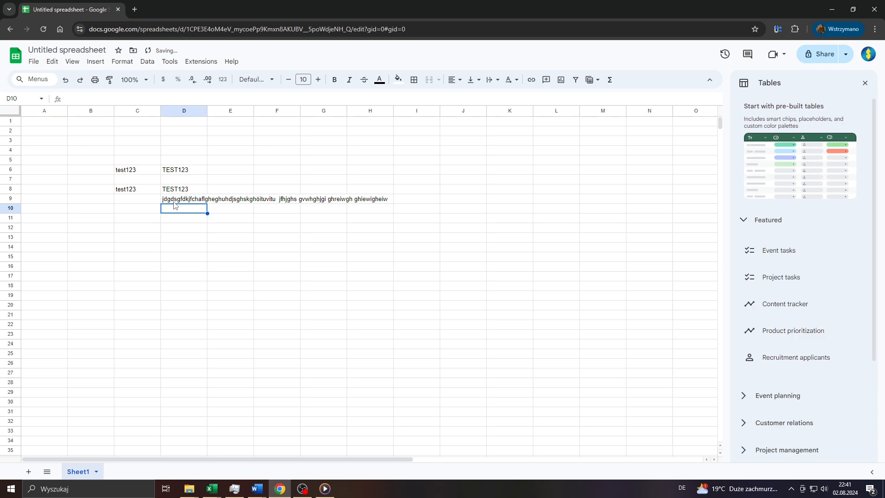